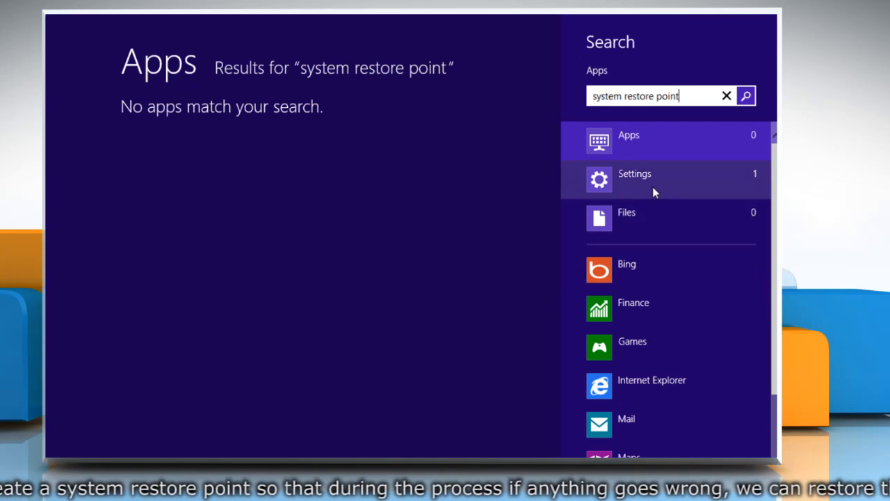
Step: Filter the 'system restore point' search to Settings results
{"action": "left_click", "coordinate": [652, 179]}
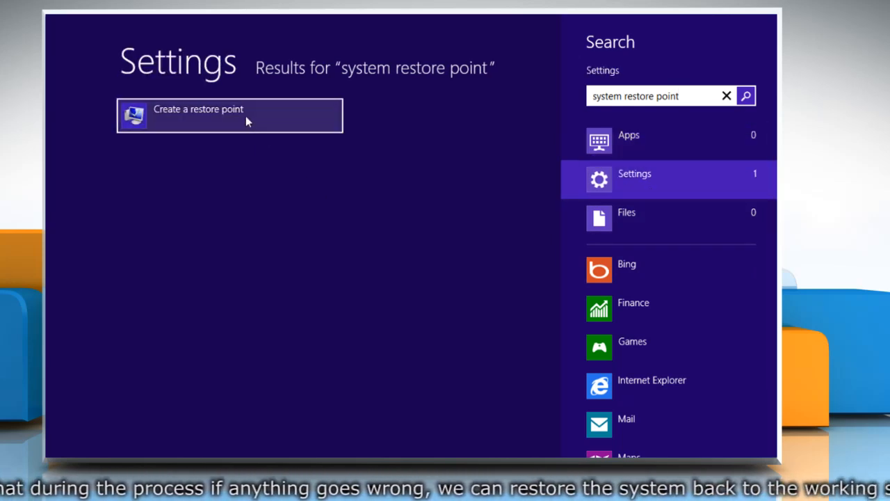
Step: Create a restore point named 'New Restore Point' in System Properties, then close it
{"action": "left_click", "coordinate": [230, 114]}
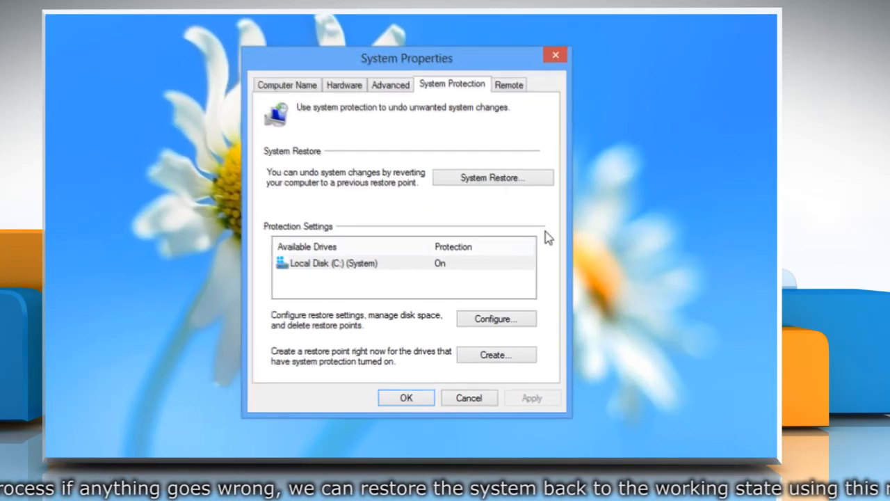
{"action": "mouse_move", "coordinate": [537, 250]}
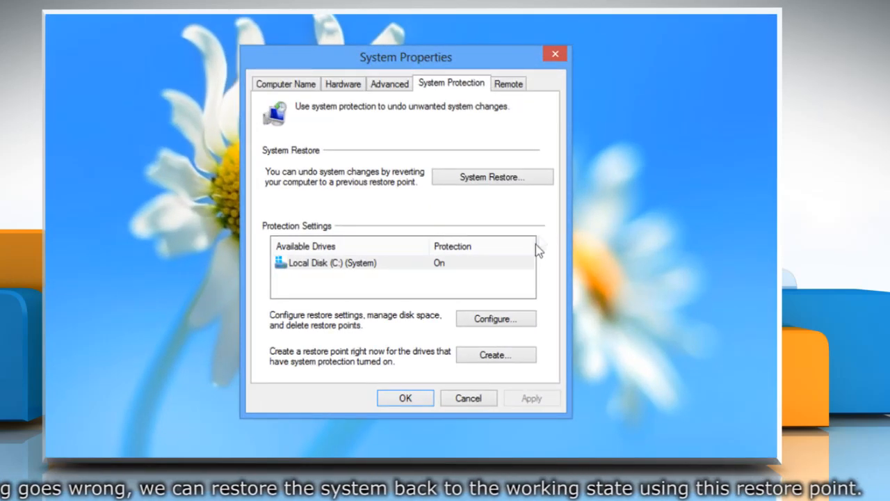
{"action": "left_click", "coordinate": [496, 354]}
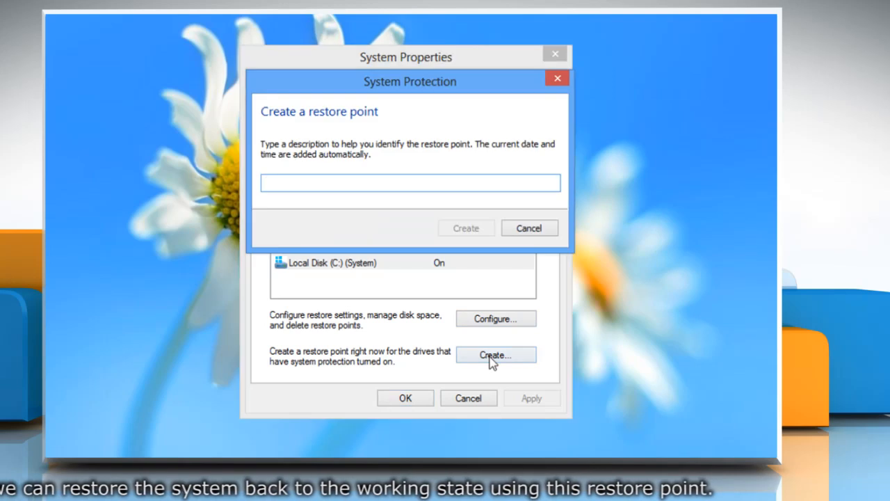
{"action": "type", "text": "New Restore Point"}
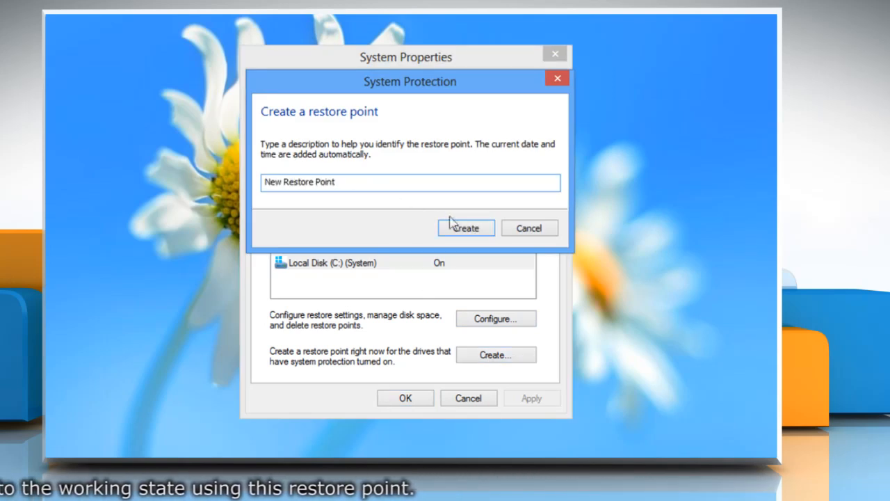
{"action": "left_click", "coordinate": [465, 227]}
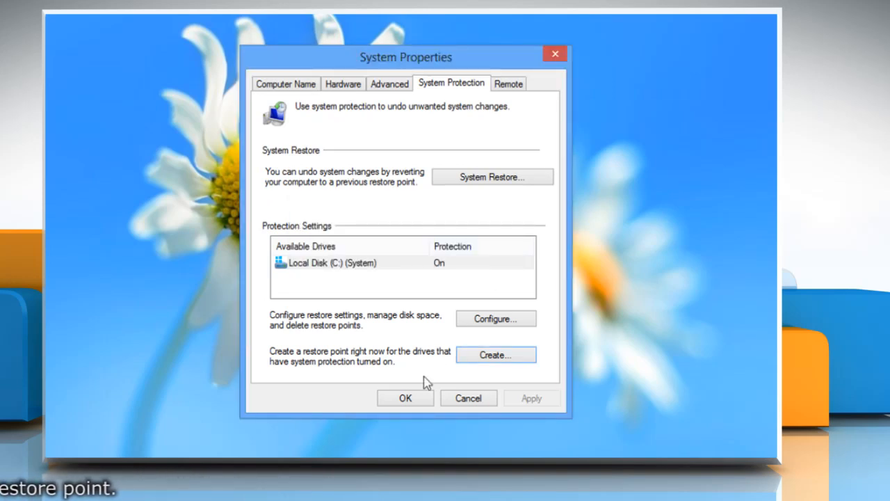
{"action": "left_click", "coordinate": [405, 398]}
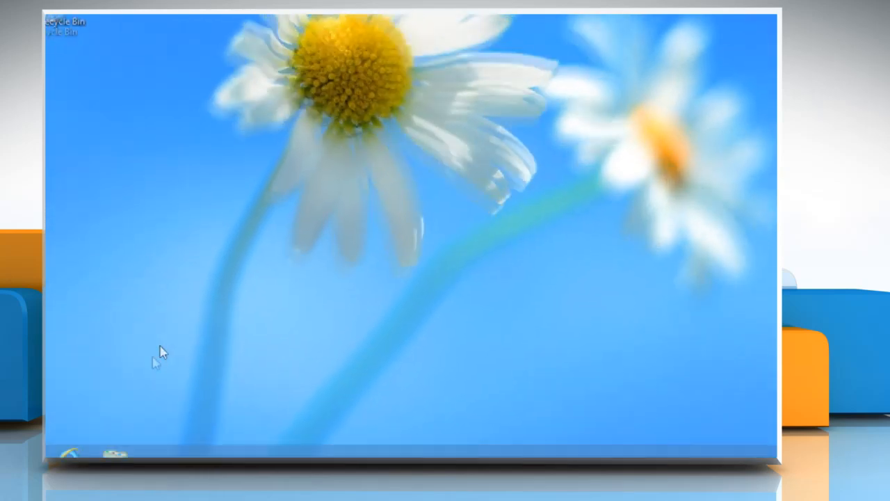
Step: Search 'msconfig' from the Start screen to launch System Configuration
{"action": "key", "text": "Win"}
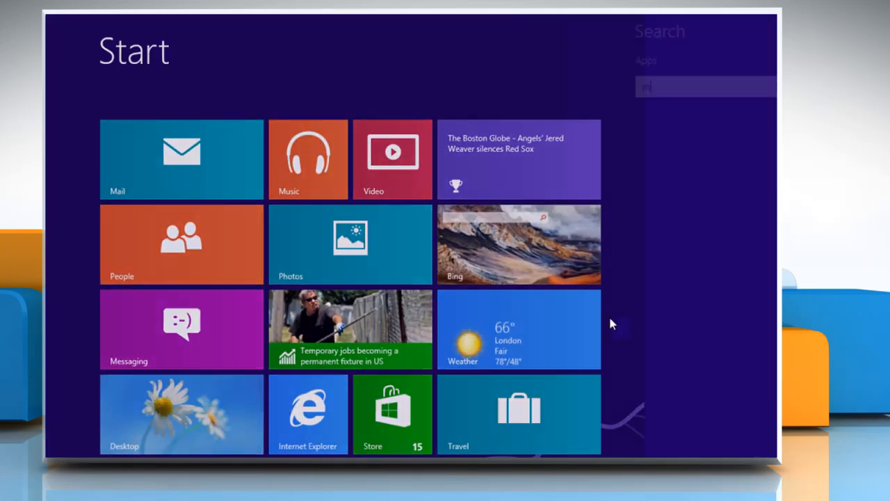
{"action": "type", "text": "msconfig"}
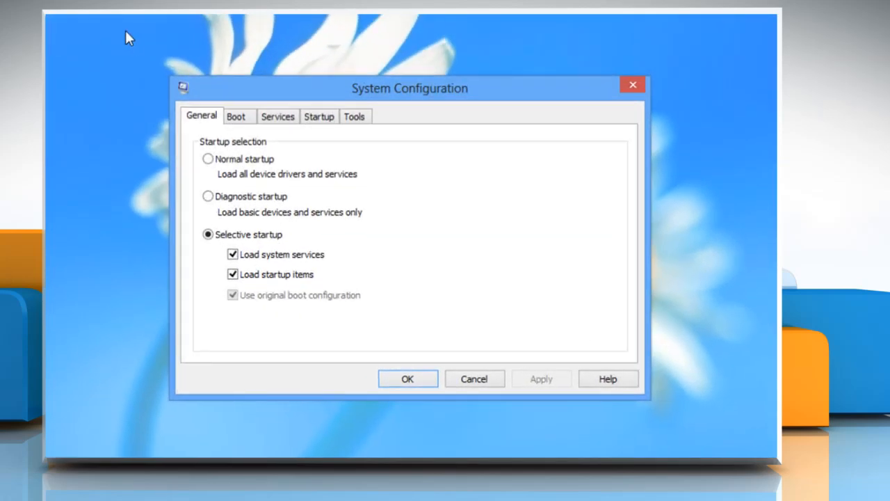
{"action": "mouse_move", "coordinate": [247, 182]}
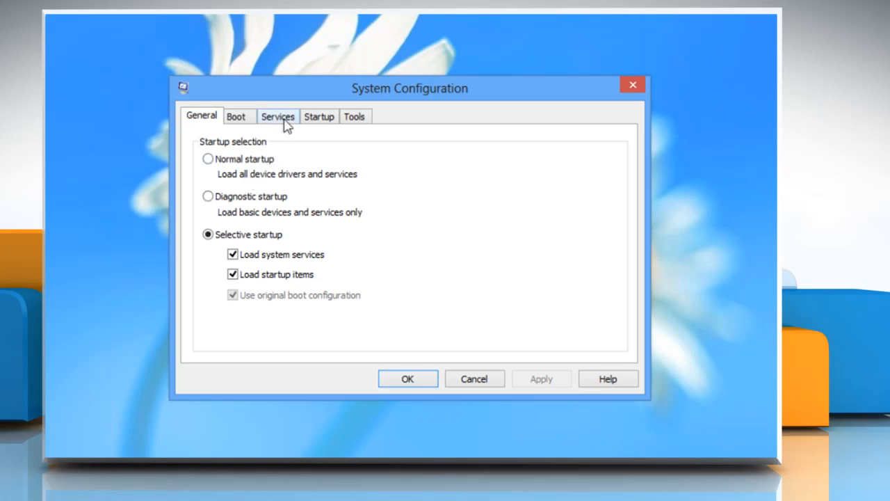
Step: Hide Microsoft services, disable all remaining Skype services, then view the Startup tab
{"action": "left_click", "coordinate": [279, 116]}
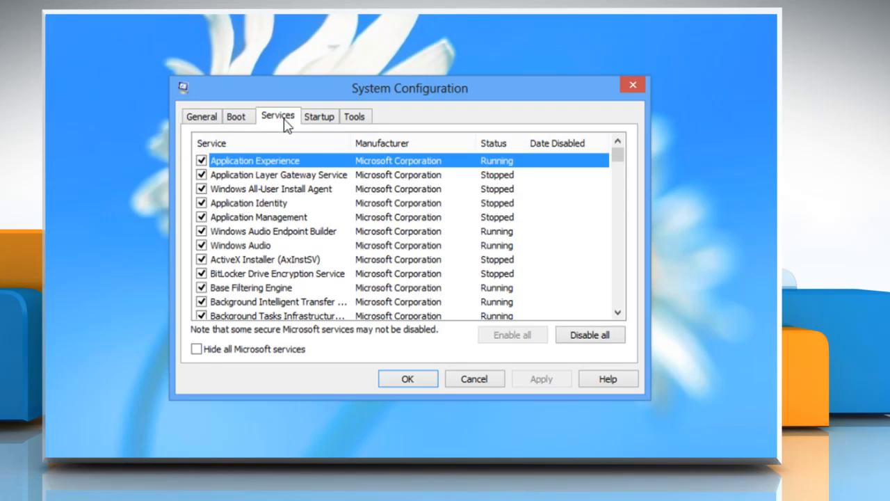
{"action": "mouse_move", "coordinate": [213, 316]}
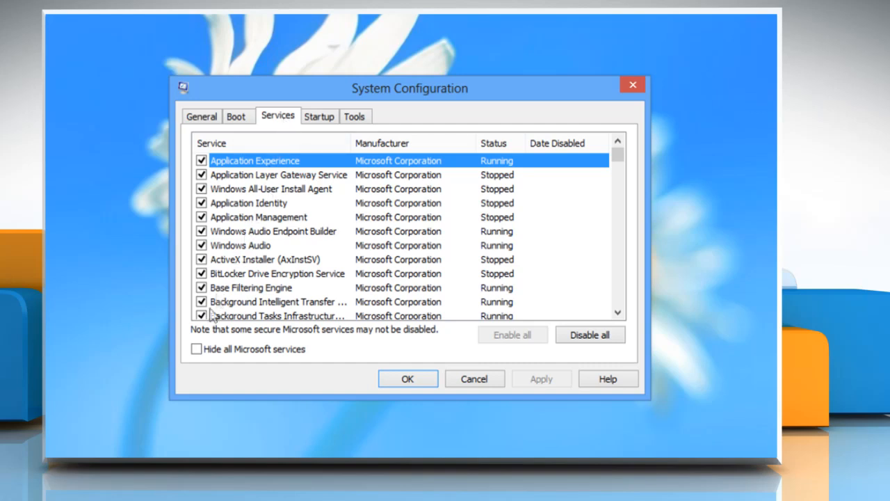
{"action": "left_click", "coordinate": [196, 349]}
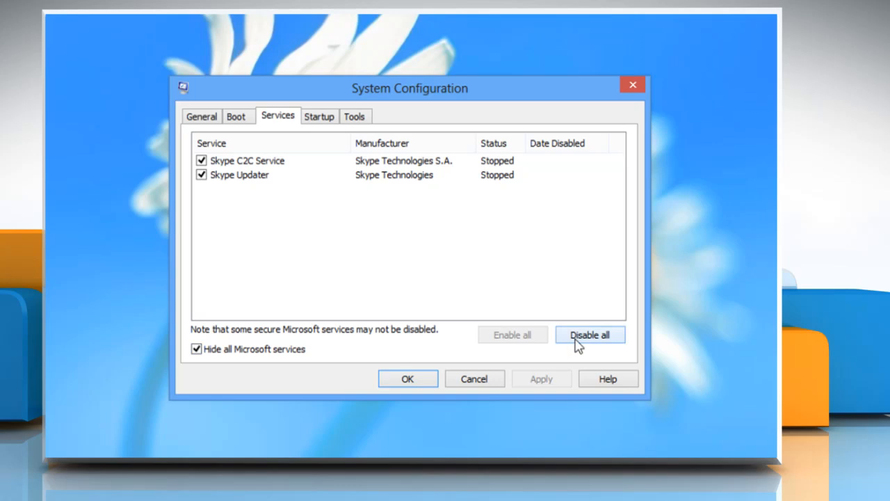
{"action": "left_click", "coordinate": [590, 335]}
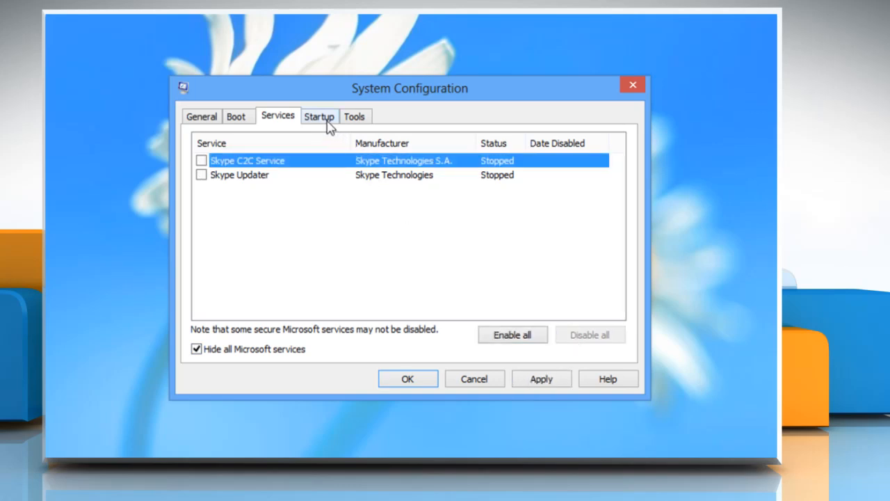
{"action": "left_click", "coordinate": [318, 115]}
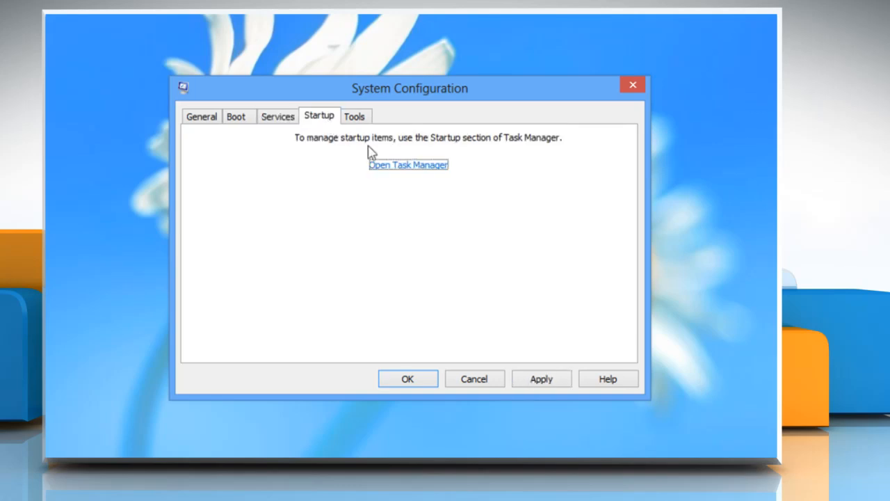
Step: Disable the Windows Media Player, malware protection and Internet Explorer startup items
{"action": "left_click", "coordinate": [409, 164]}
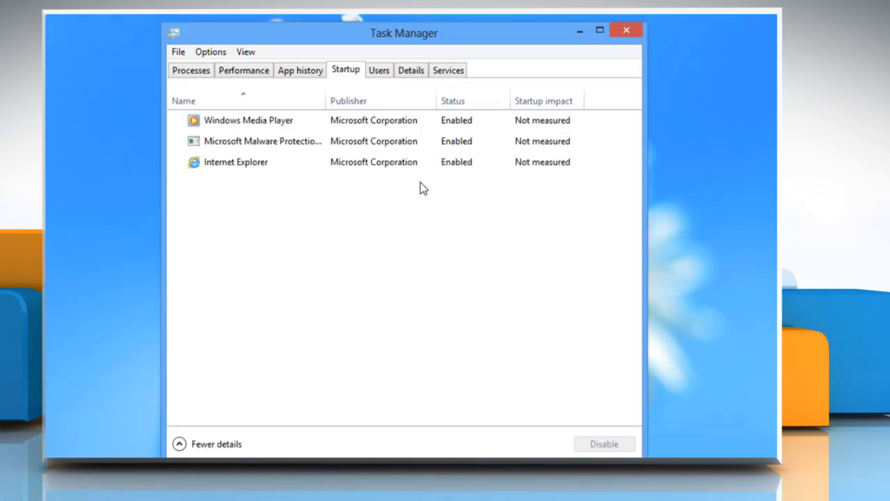
{"action": "left_click", "coordinate": [249, 120]}
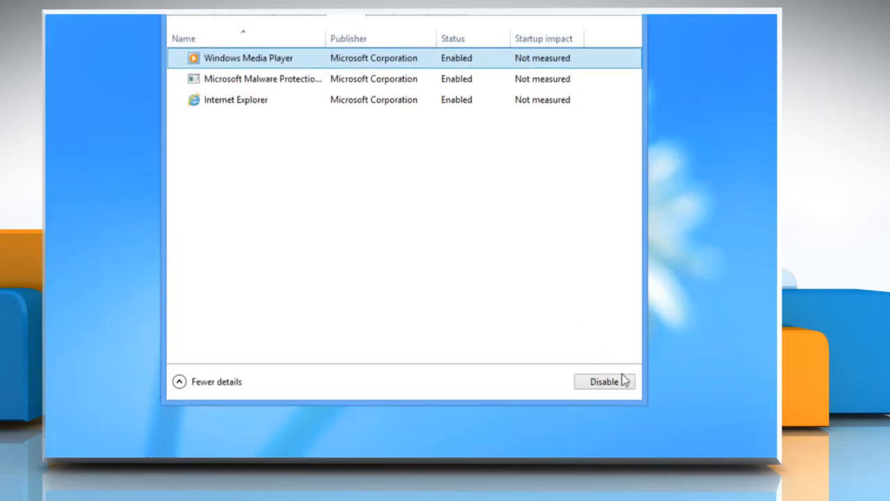
{"action": "left_click", "coordinate": [606, 382]}
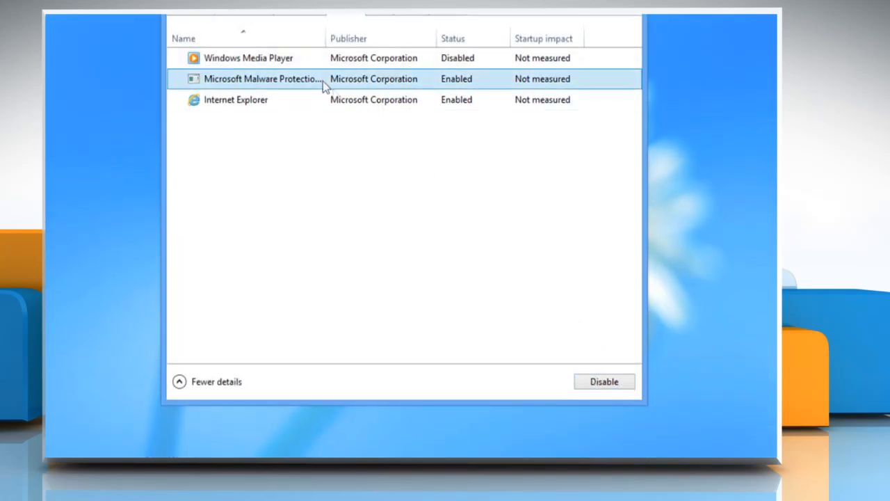
{"action": "left_click", "coordinate": [605, 382]}
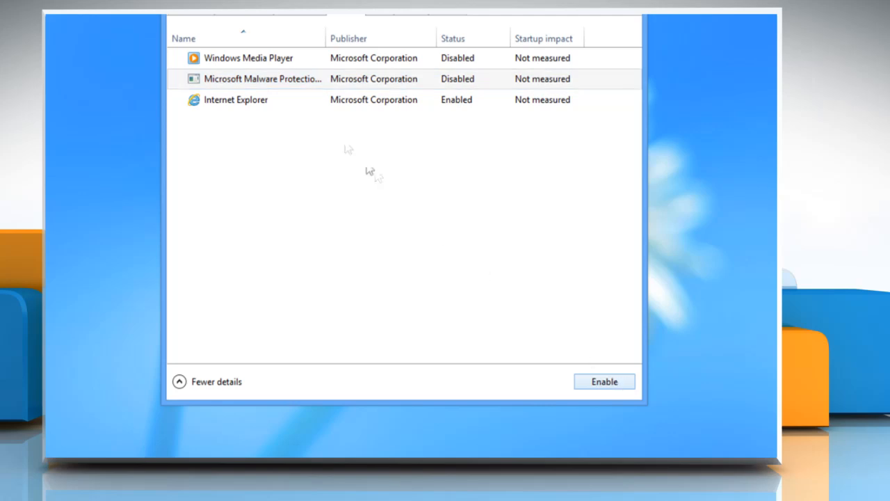
{"action": "left_click", "coordinate": [235, 100]}
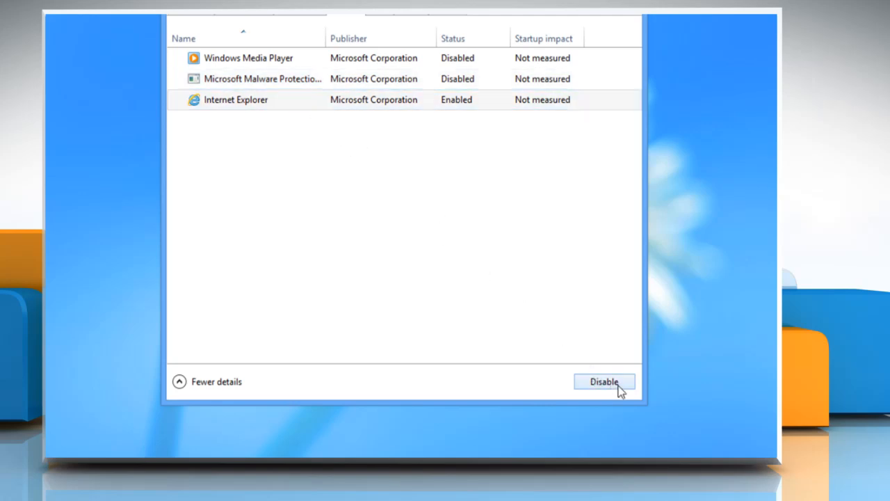
{"action": "left_click", "coordinate": [605, 381]}
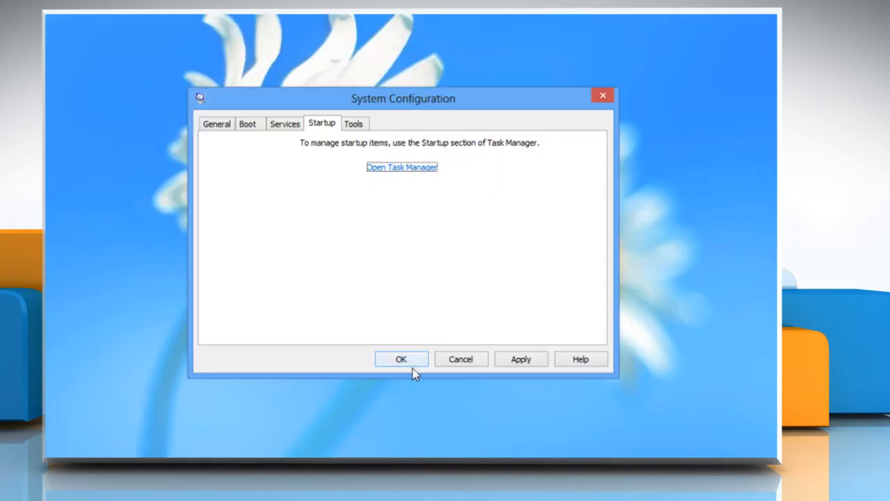
Step: Confirm the System Configuration changes with OK and choose Restart
{"action": "left_click", "coordinate": [401, 359]}
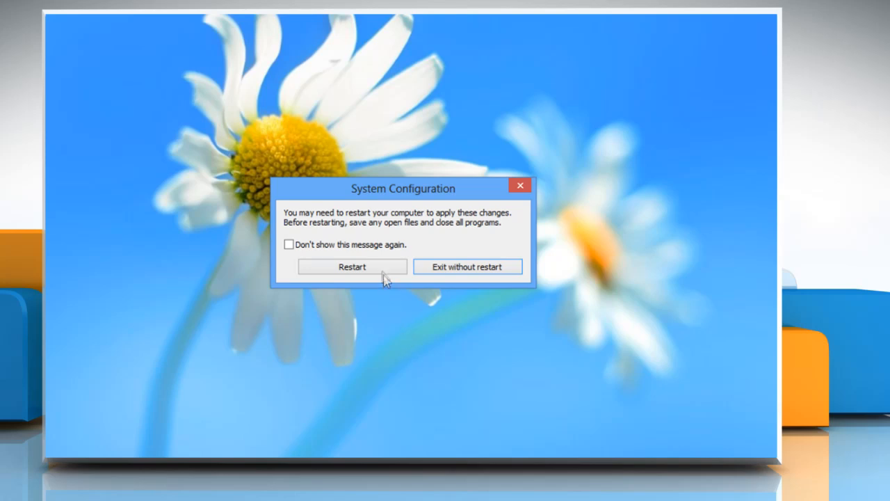
{"action": "left_click", "coordinate": [352, 266]}
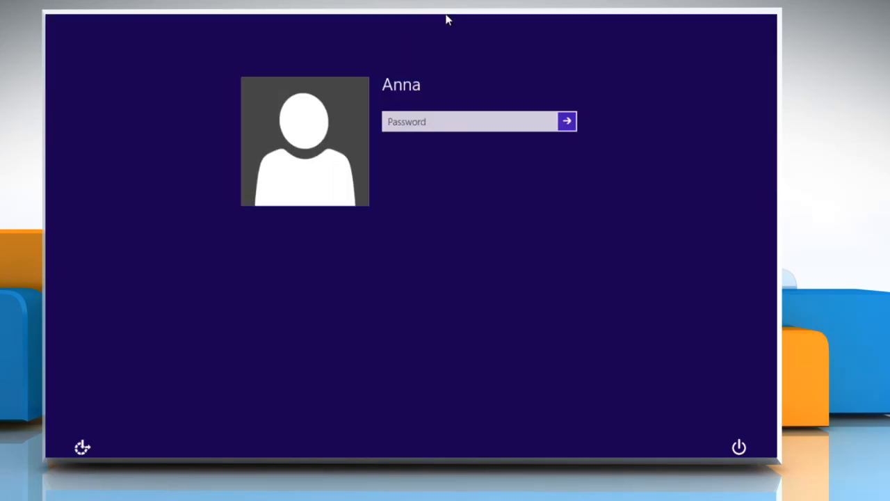
Step: Sign back in to the account on the sign-in screen
{"action": "left_click", "coordinate": [568, 121]}
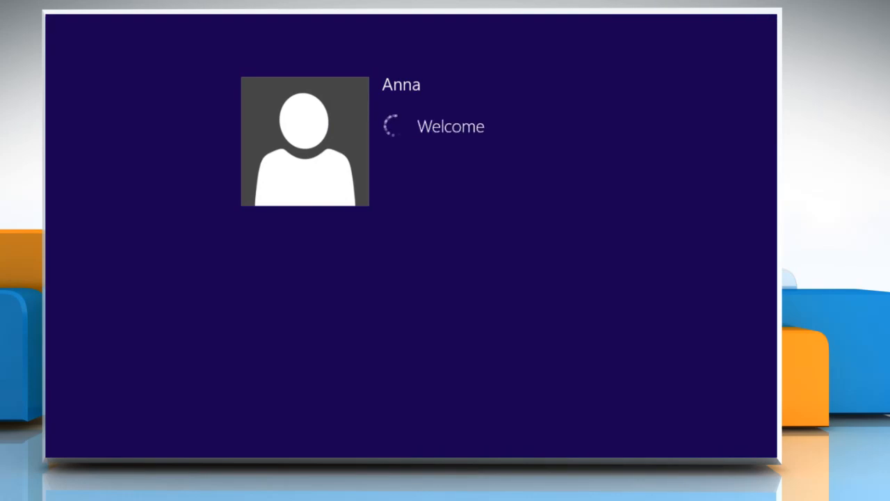